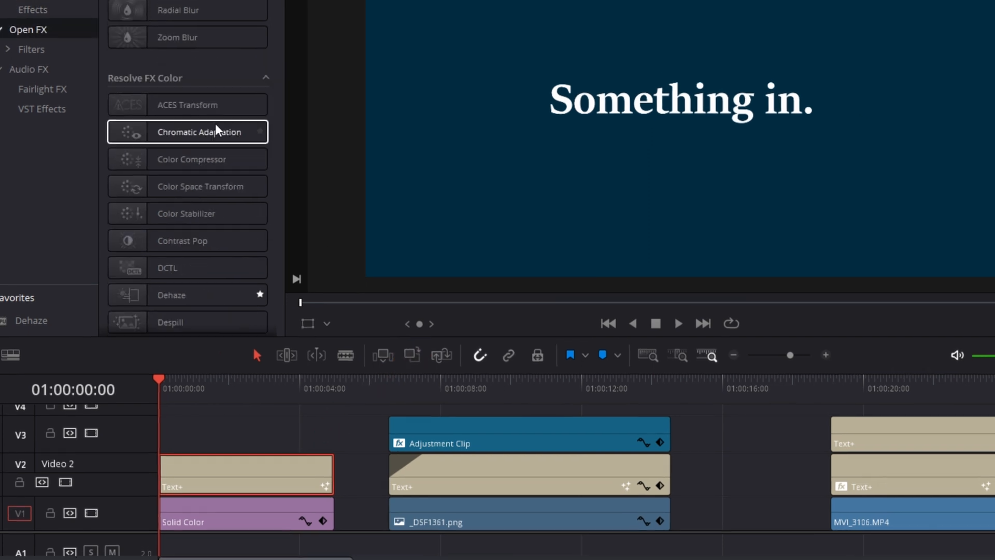
# - Locate Fast Noise in the Open FX library and apply it to the Text+ clip on V2
pyautogui.scroll(-3)
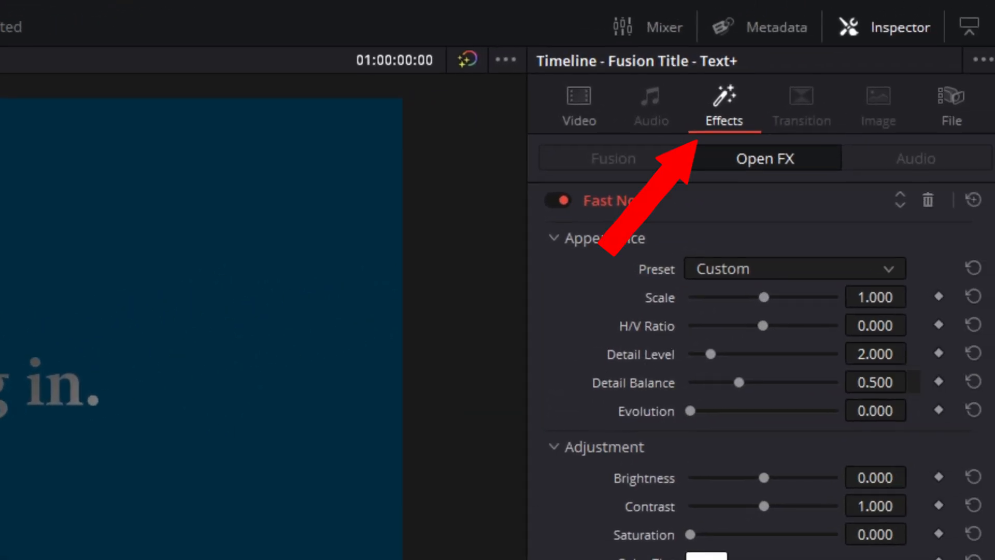
# - Set Fast Noise Detail Level to 7.000 and Contrast to 1.300 in the Inspector
pyautogui.click(793, 269)
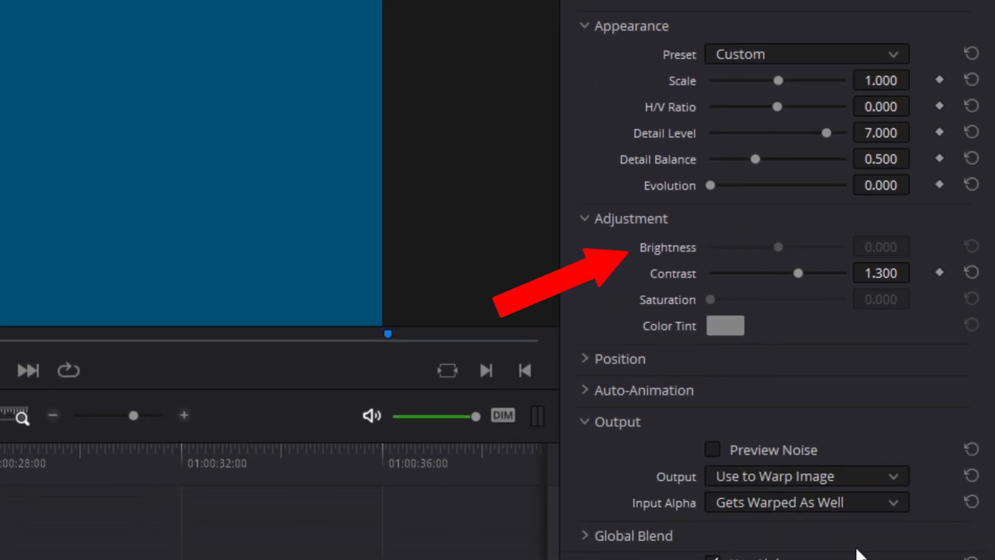
pyautogui.scroll(-3)
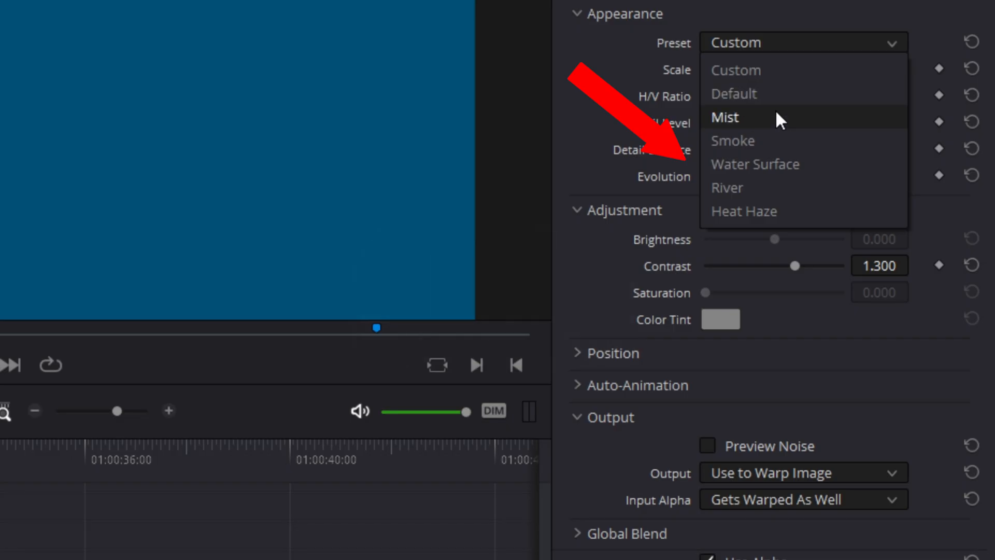
pyautogui.moveTo(781, 140)
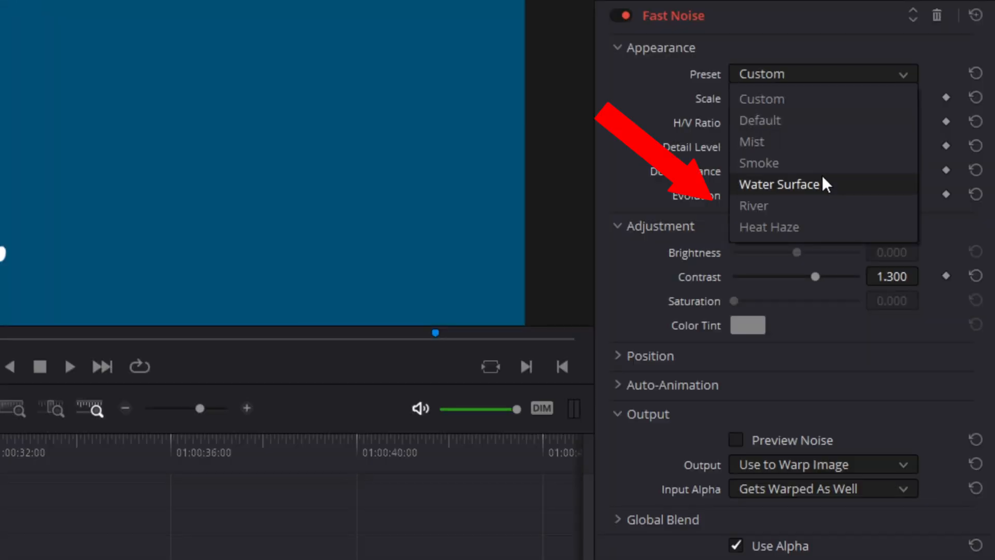
pyautogui.moveTo(822, 227)
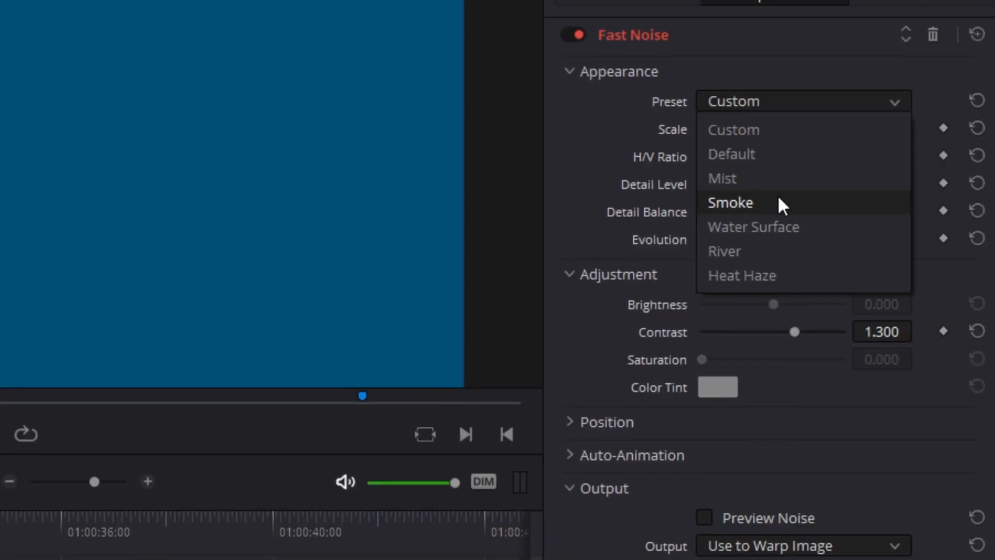
pyautogui.moveTo(819, 256)
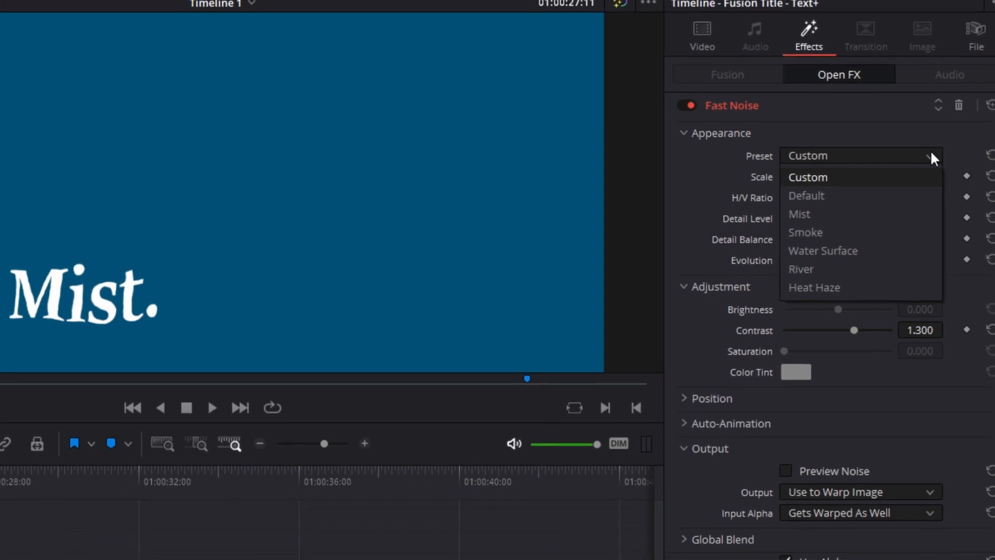
pyautogui.click(815, 287)
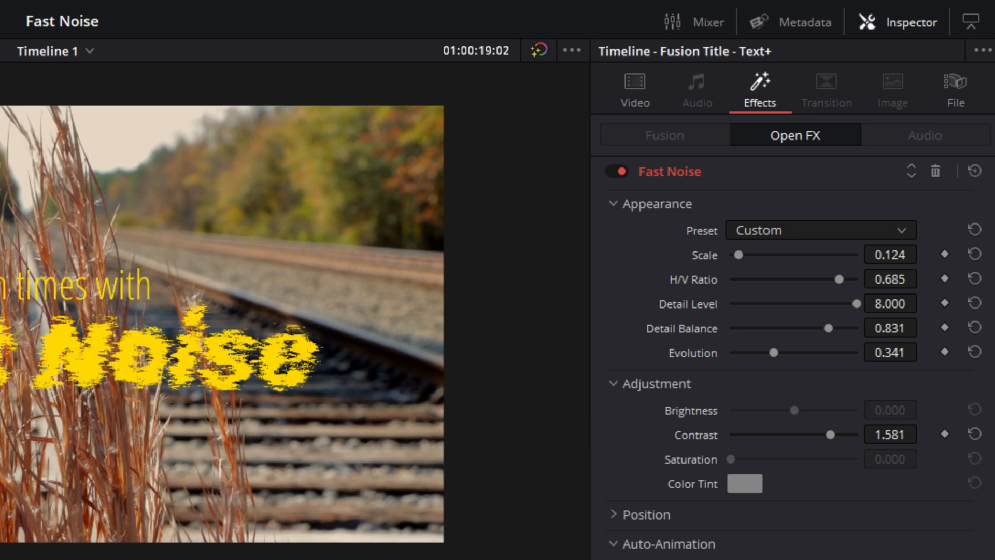
# - Set Fast Noise Scale 0.124, H/V Ratio 0.685, Detail 8, Contrast 1.581, Velocity X -0.259, Seethe 0.256
pyautogui.scroll(-3)
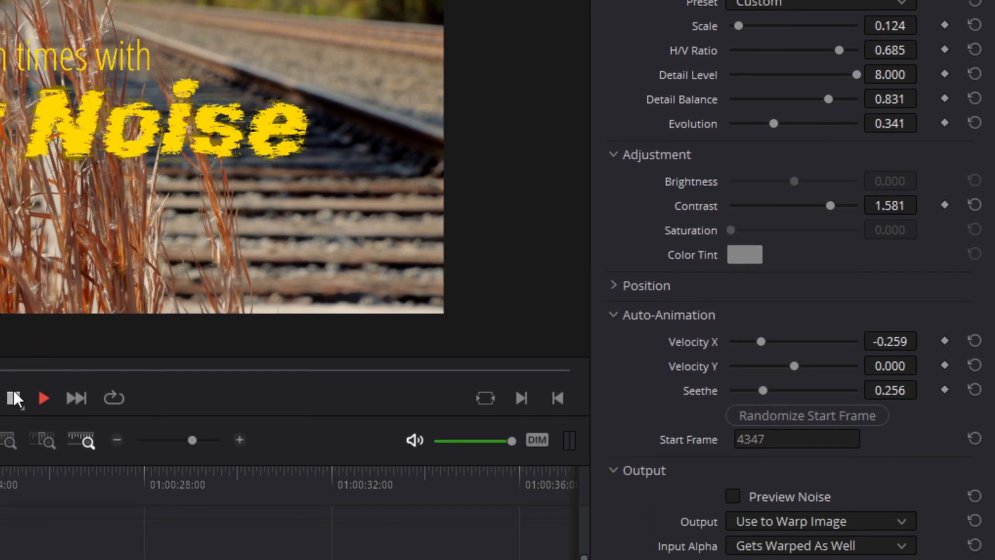
pyautogui.scroll(-3)
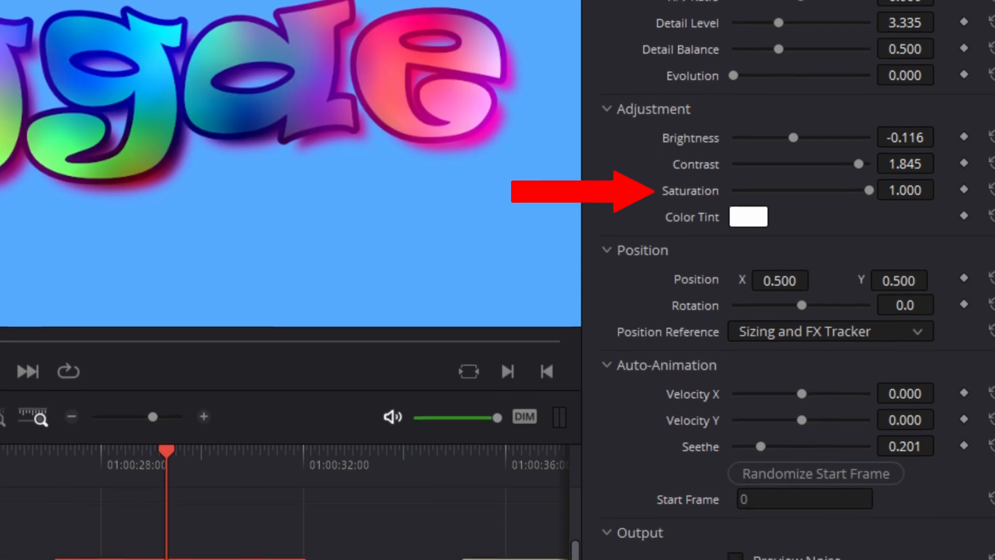
# - Set Saturation 1.0, Output to Composite Onto Clip and Composite Type to Exclusion
pyautogui.scroll(-3)
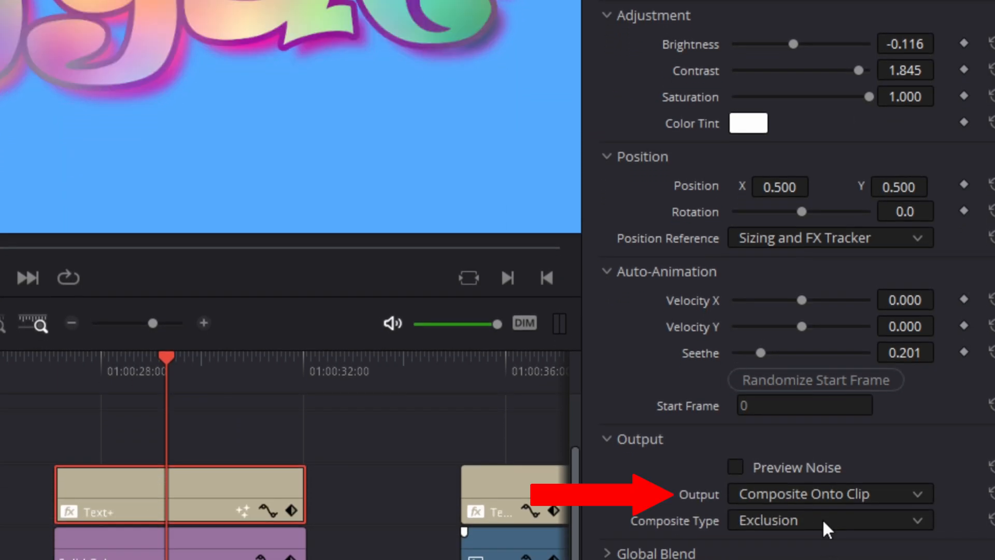
# - Cycle the Composite Type through Linear Light, Screen and Lighten, ending on Colorize
pyautogui.click(829, 519)
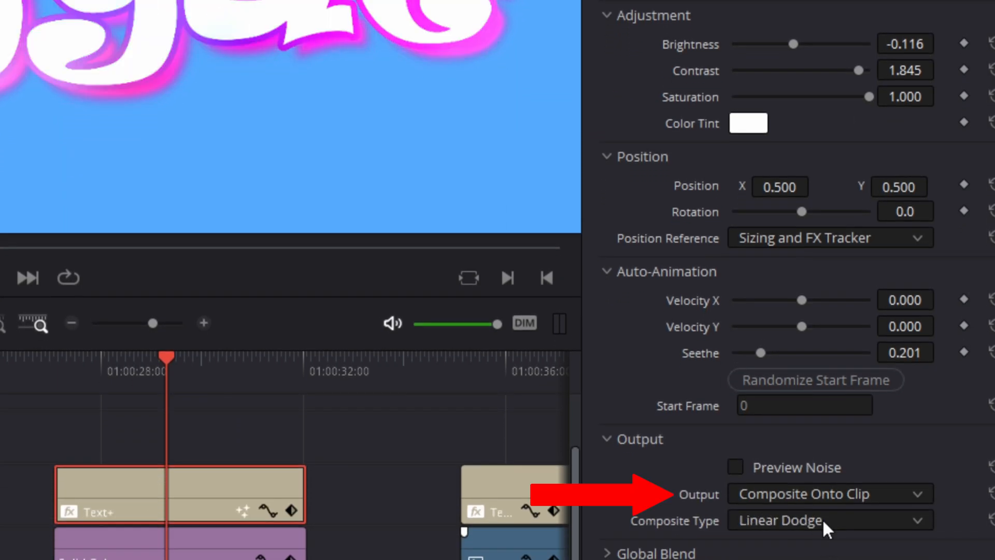
pyautogui.click(828, 520)
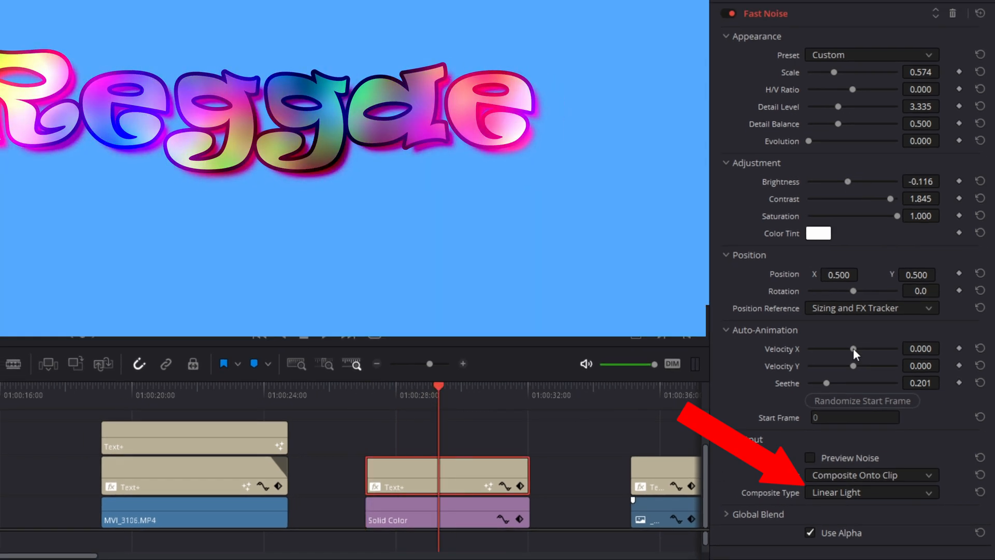
pyautogui.click(872, 491)
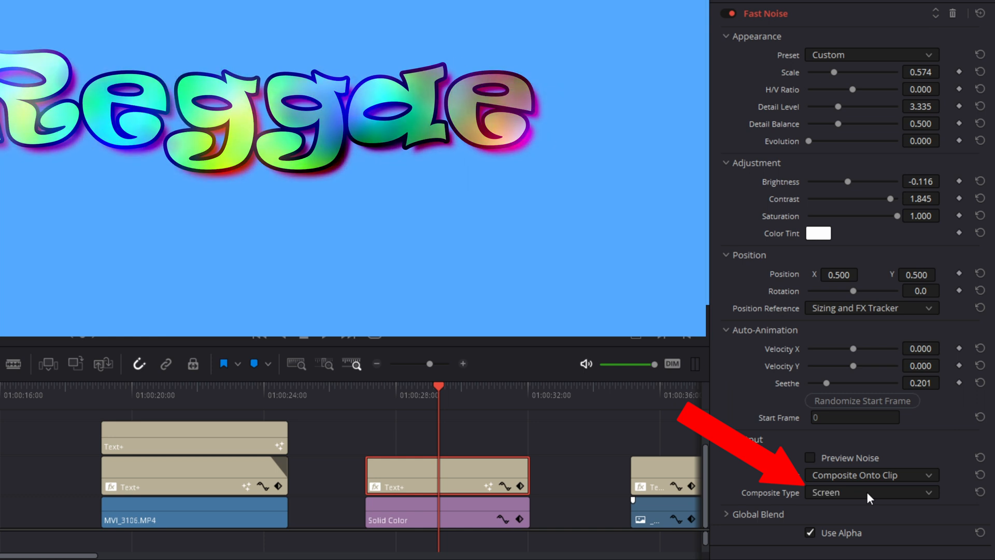
pyautogui.click(870, 491)
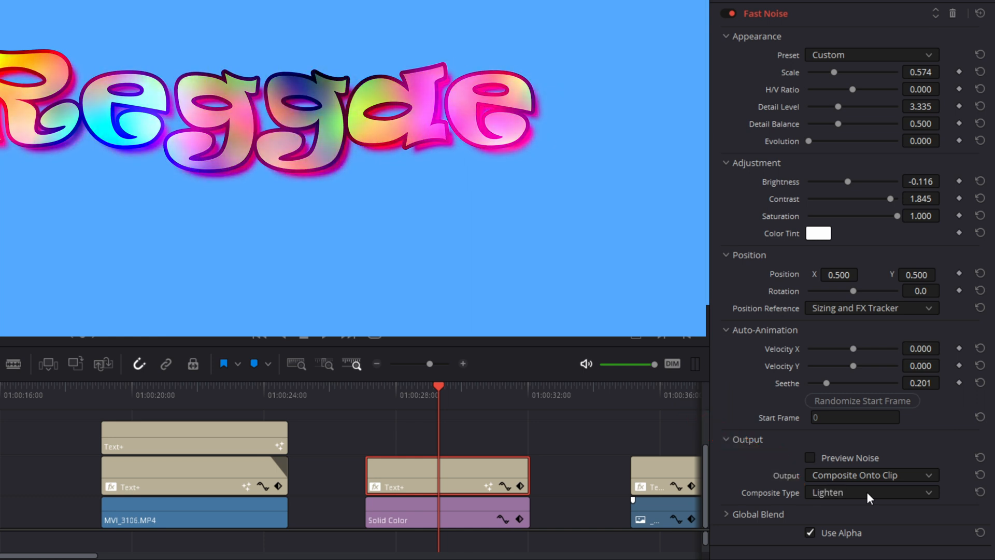
pyautogui.click(869, 491)
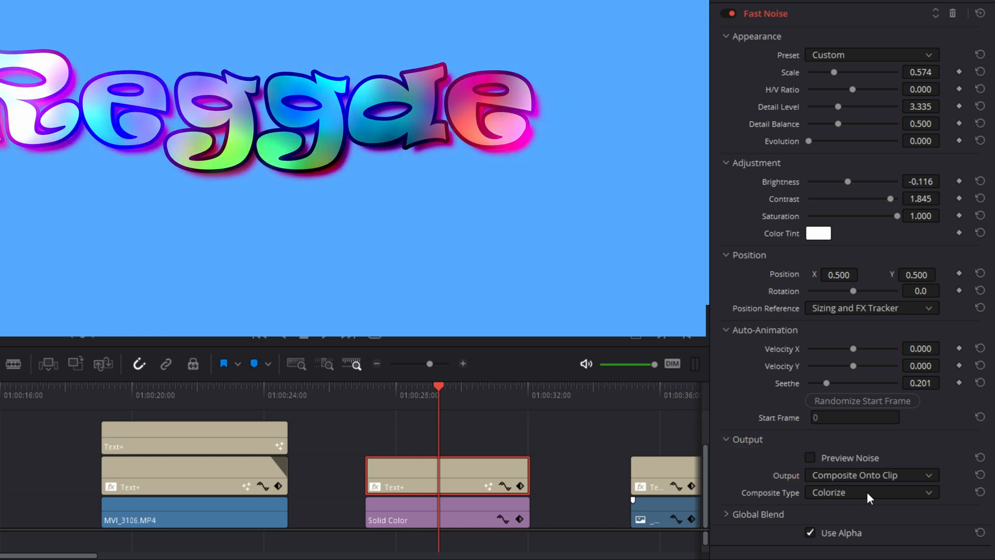
pyautogui.click(870, 491)
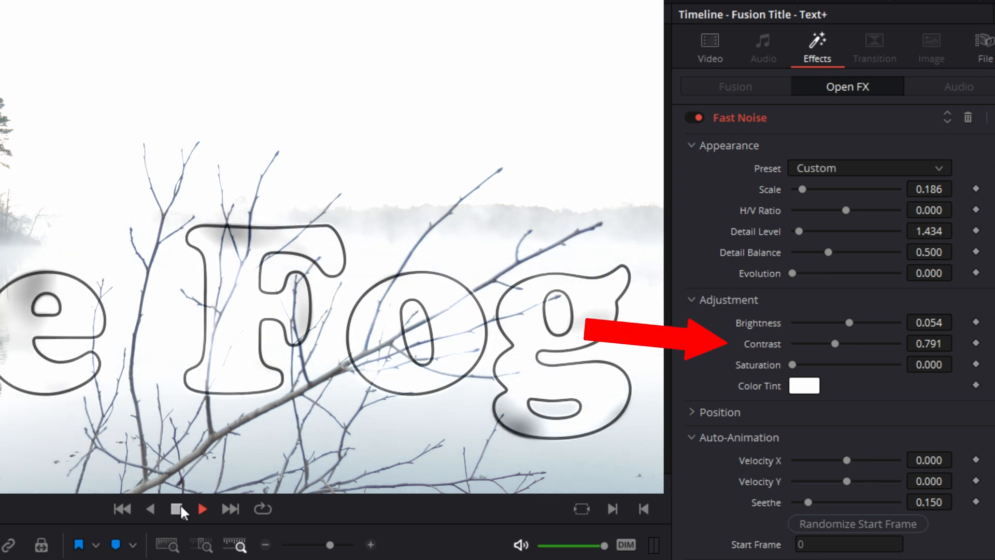
# - Preview the Fog title with Fast Noise at Scale 0.186, Contrast 0.791, Saturation 0, then stop playback
pyautogui.click(177, 508)
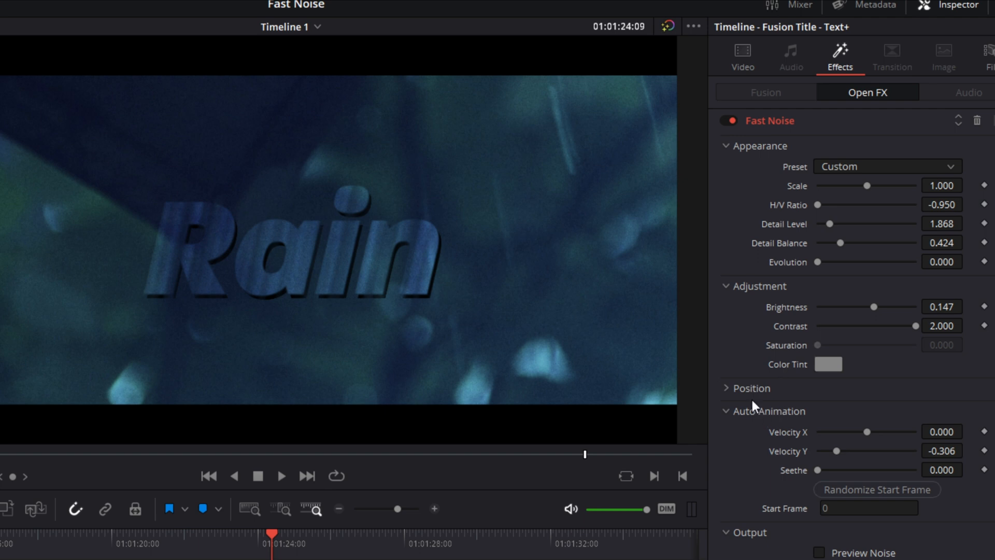
# - Set noise Rotation to 9.7 under Position, then preview the streaked Rain title and stop
pyautogui.click(748, 387)
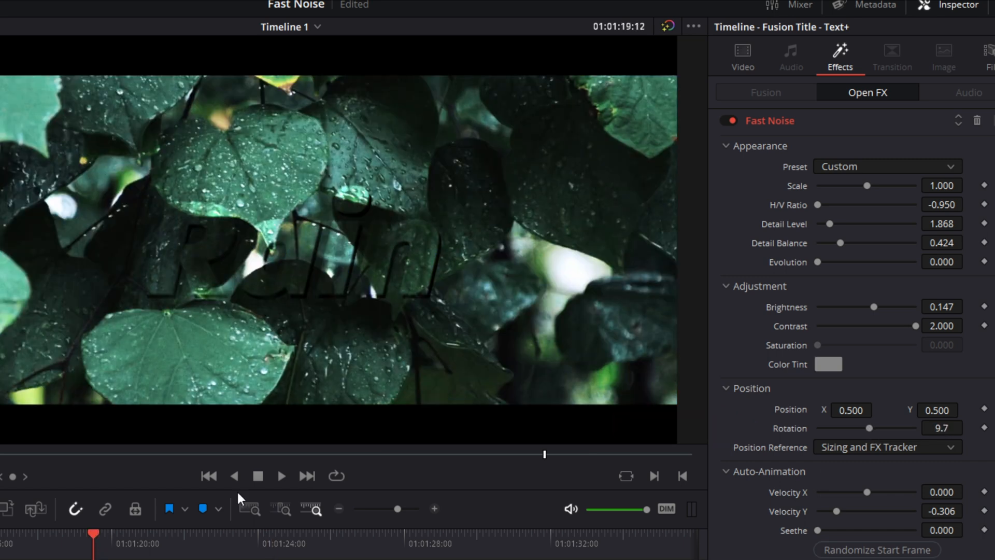
pyautogui.click(280, 476)
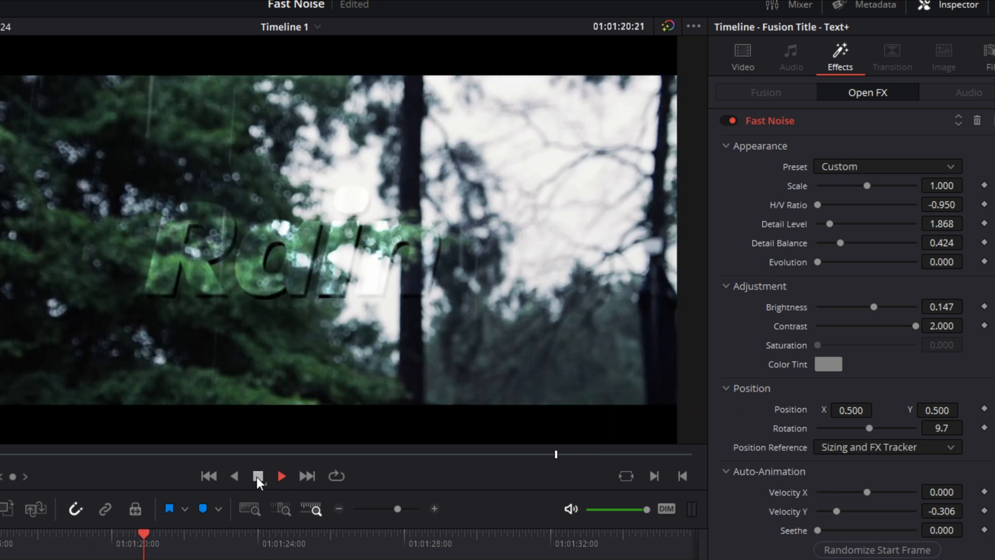
pyautogui.click(282, 476)
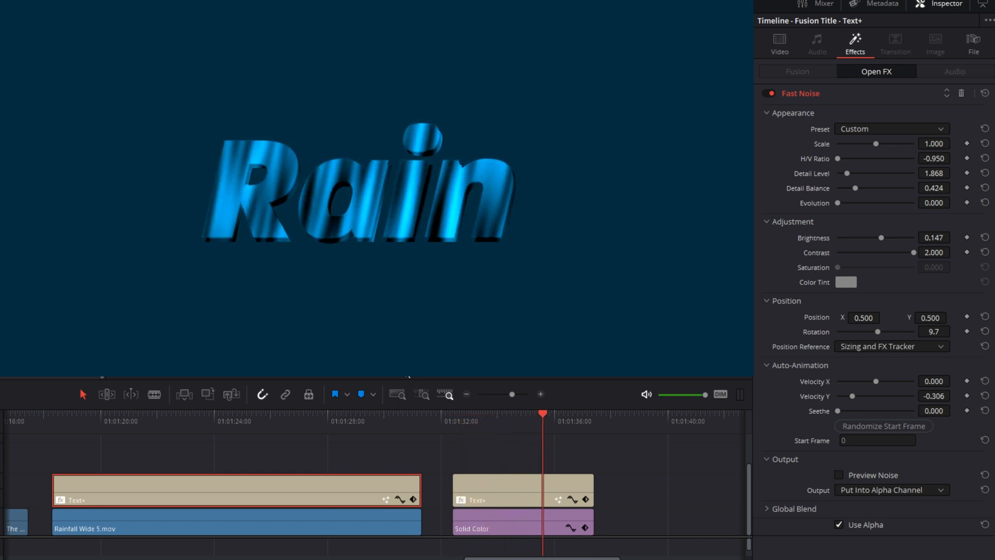
# - Scrub the playhead to preview the metallic Rain title with noise in its alpha channel
pyautogui.click(593, 413)
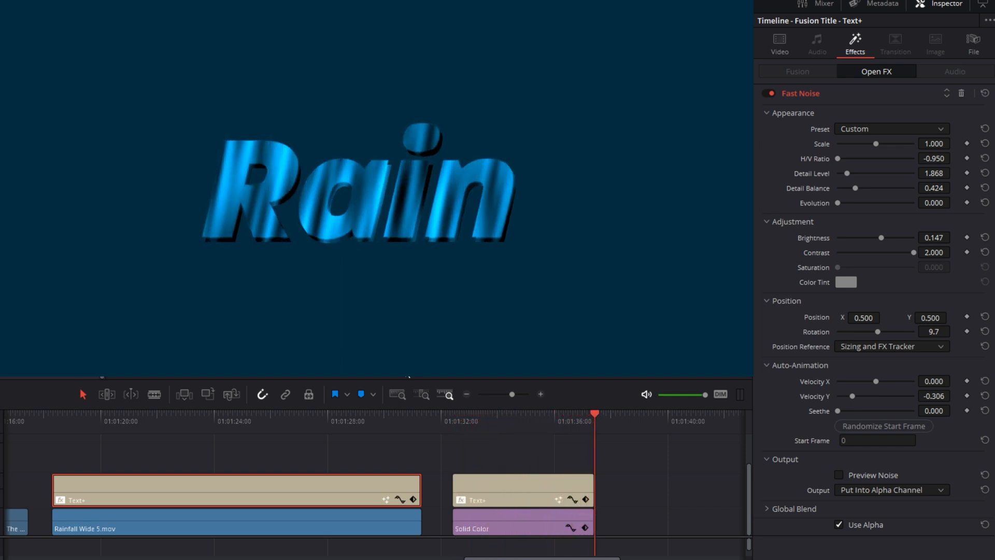